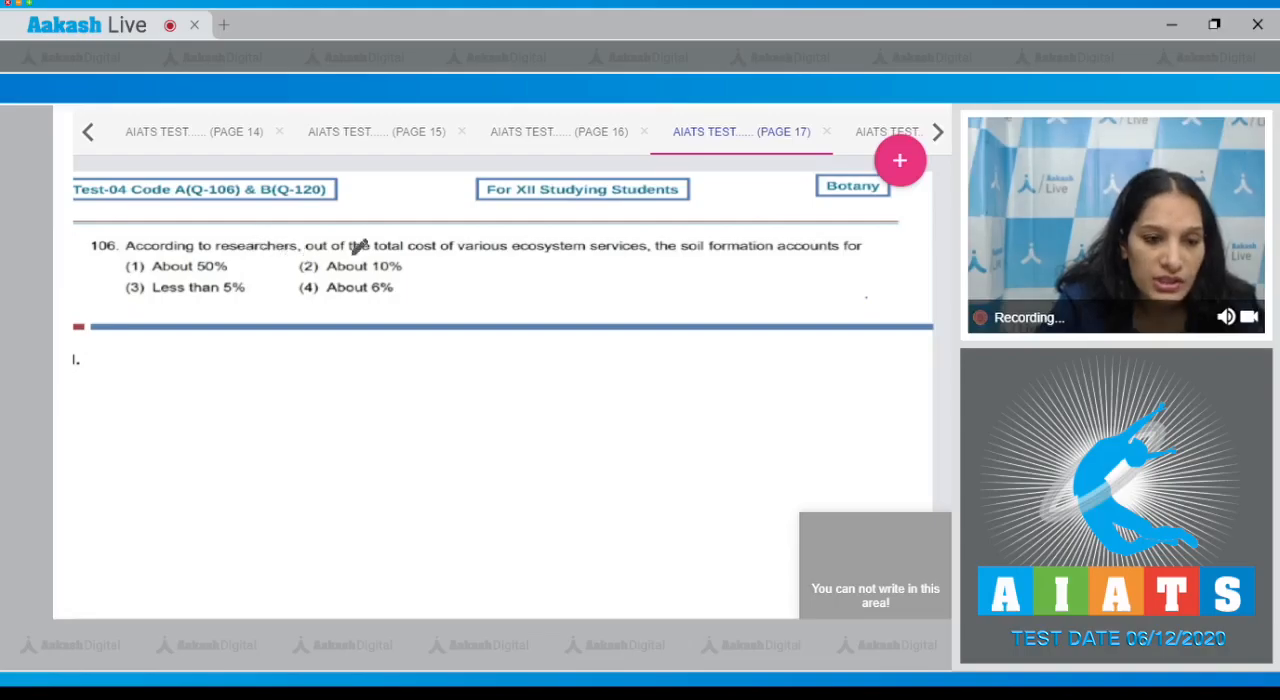
mouse_move(580, 256)
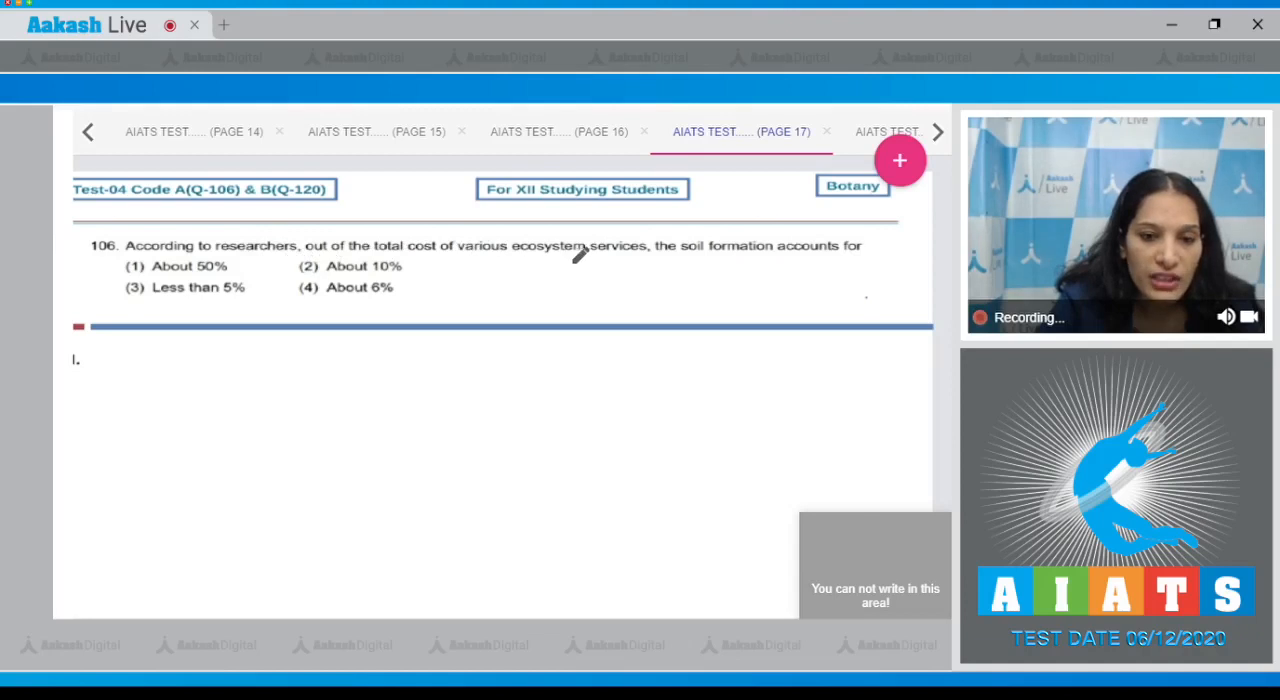
mouse_move(764, 248)
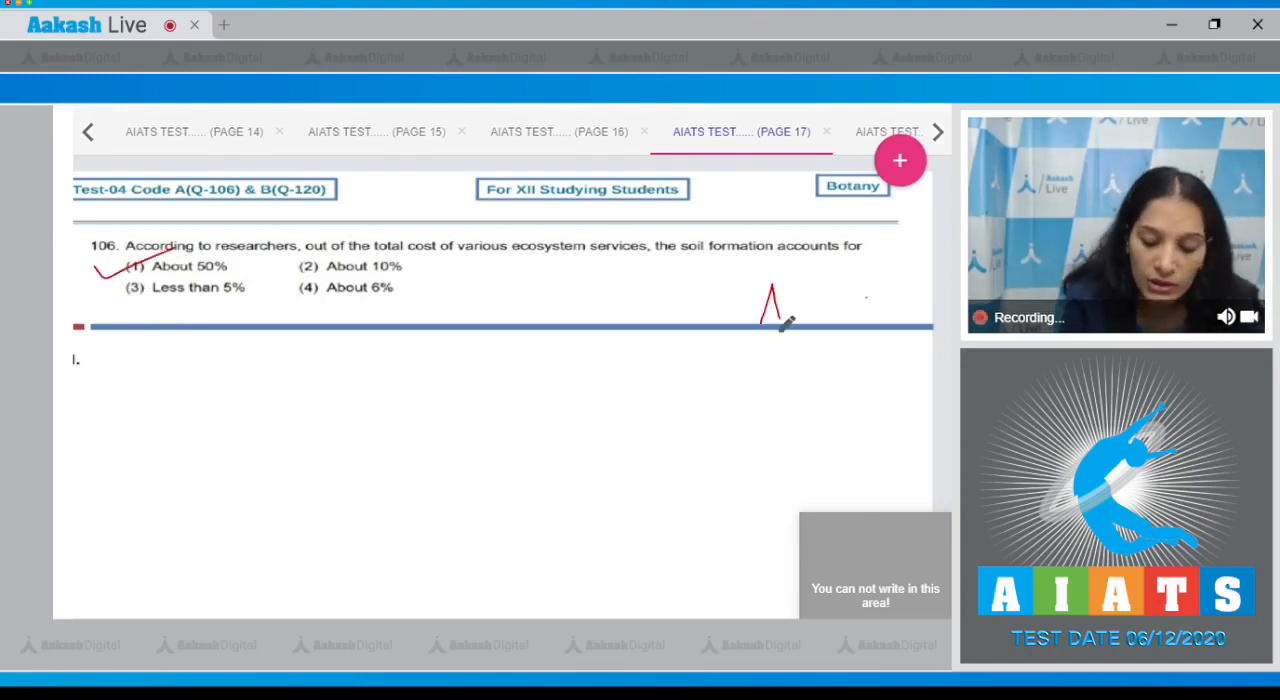
Write 'Ans (1)' beside question 106 on soil formation's share of ecosystem costs
drag(764, 310, 876, 320)
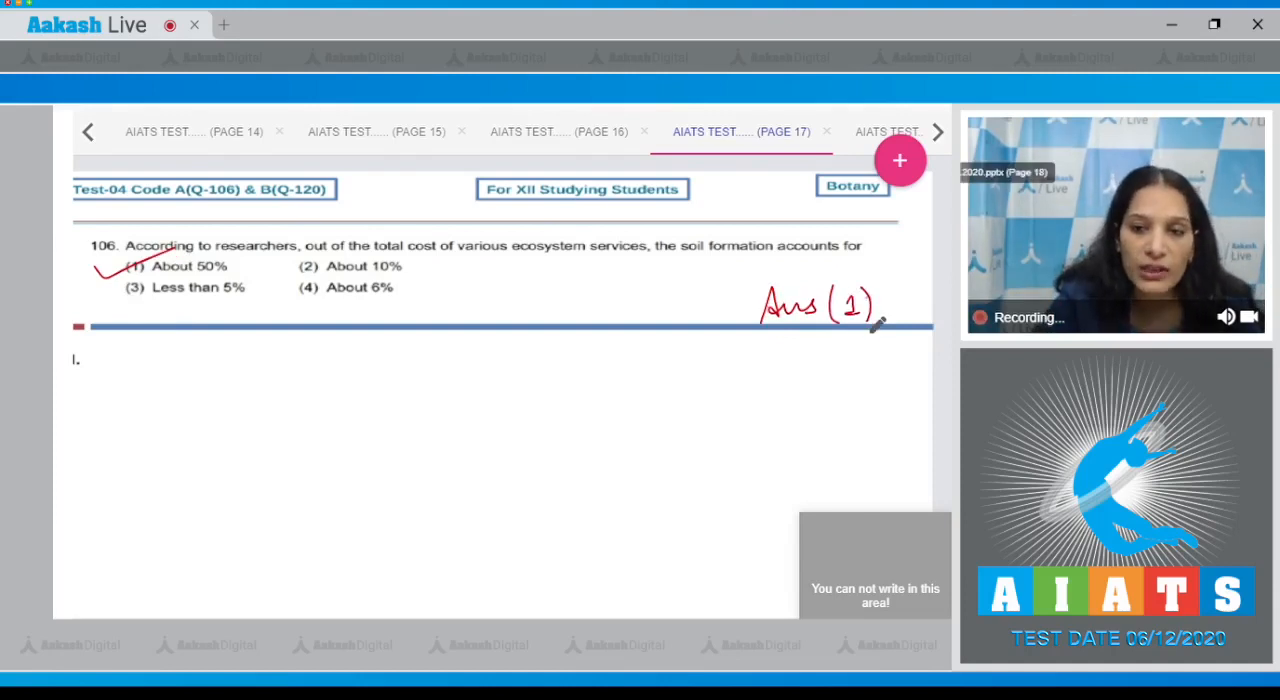
Circle 'strains of rice' in question 107, answer Ans (2), then move on to question 108
click(936, 132)
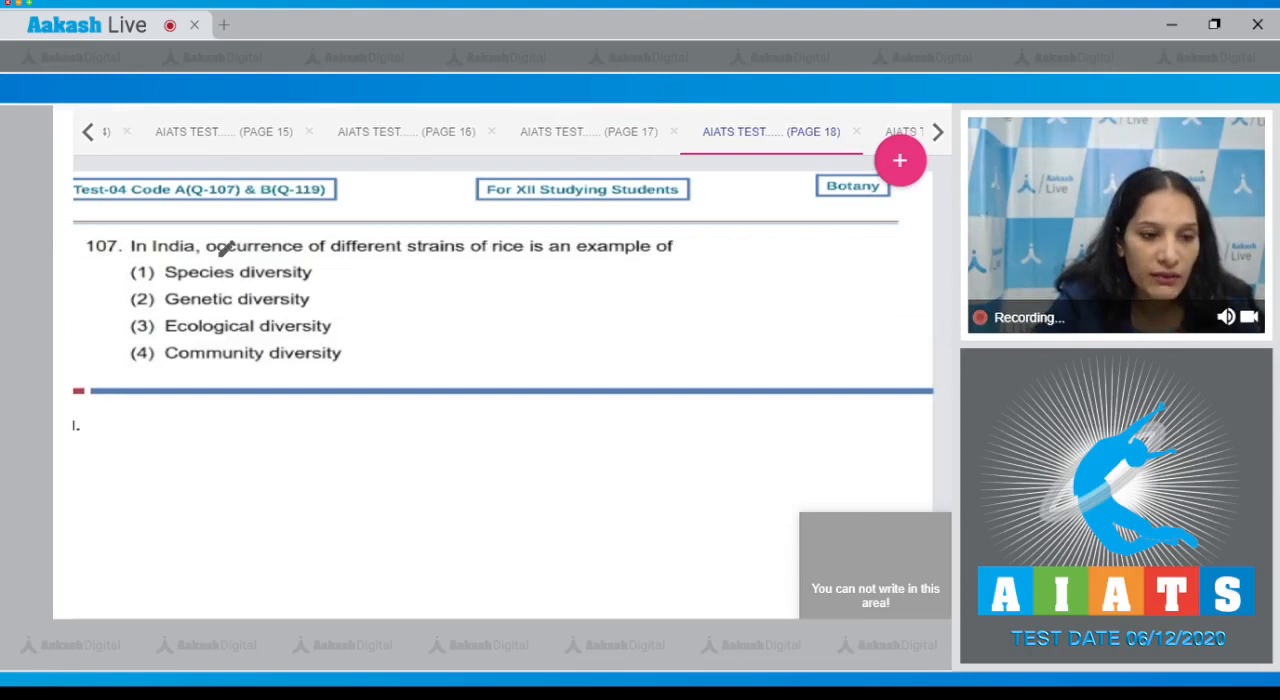
mouse_move(584, 290)
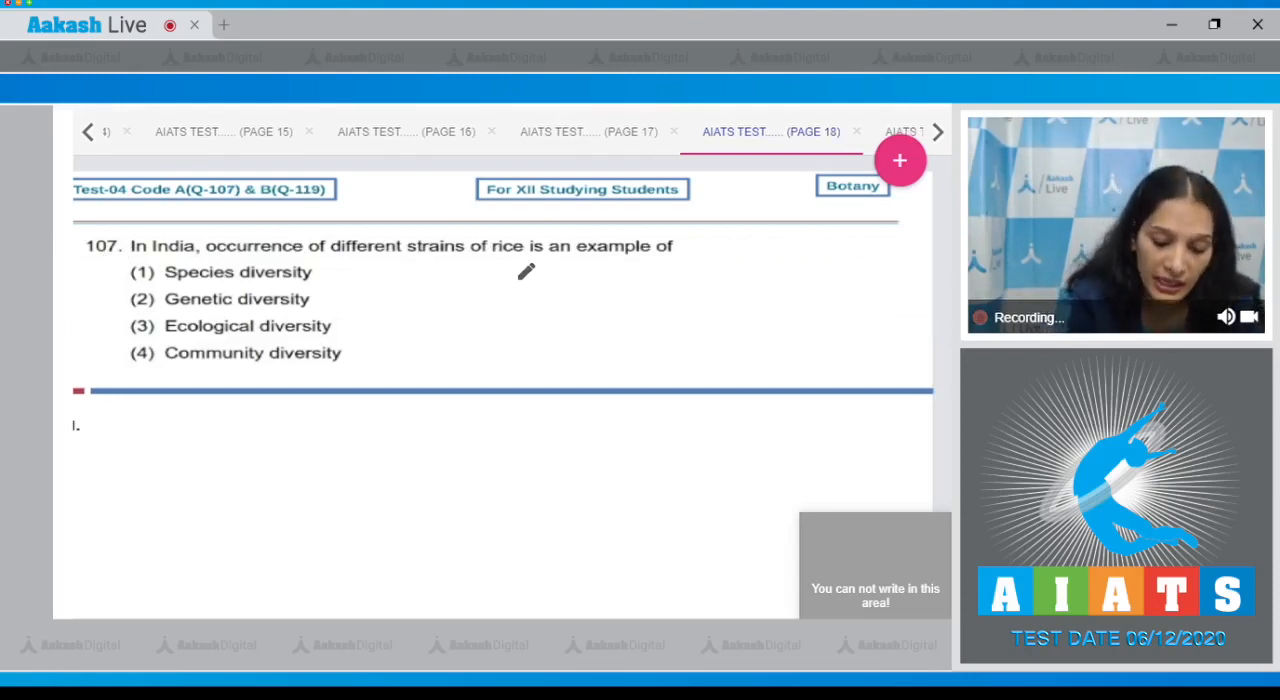
drag(400, 250, 524, 244)
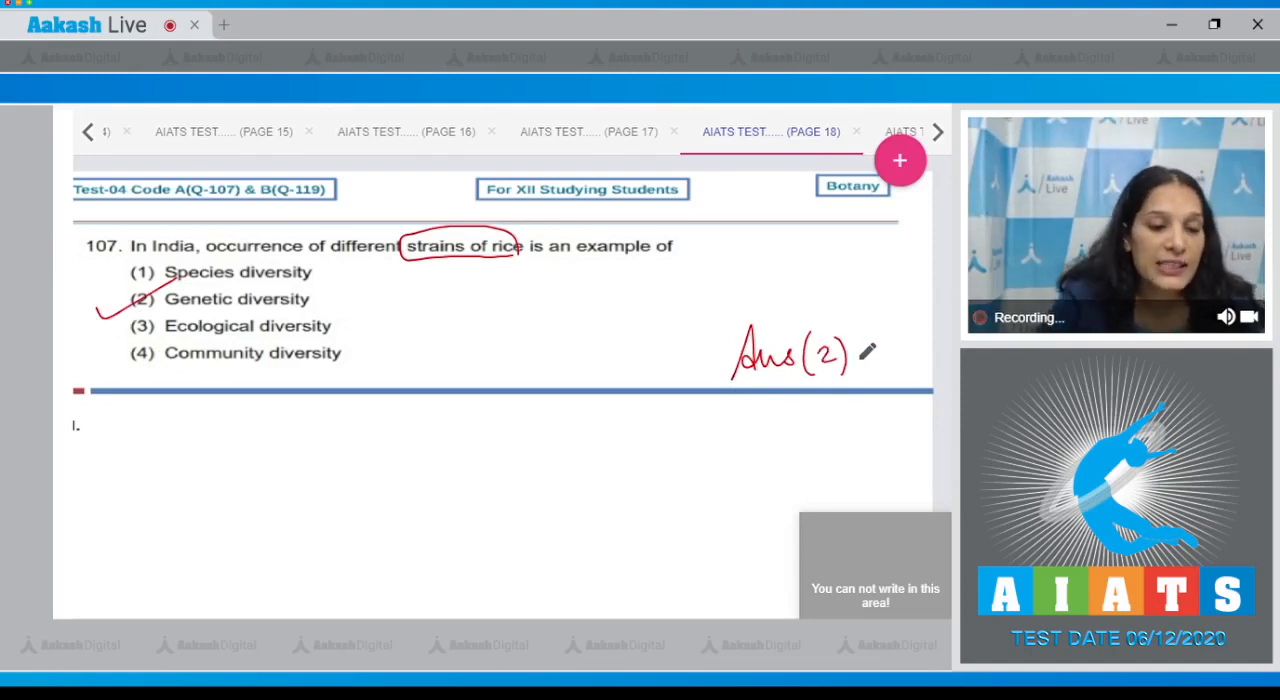
click(936, 132)
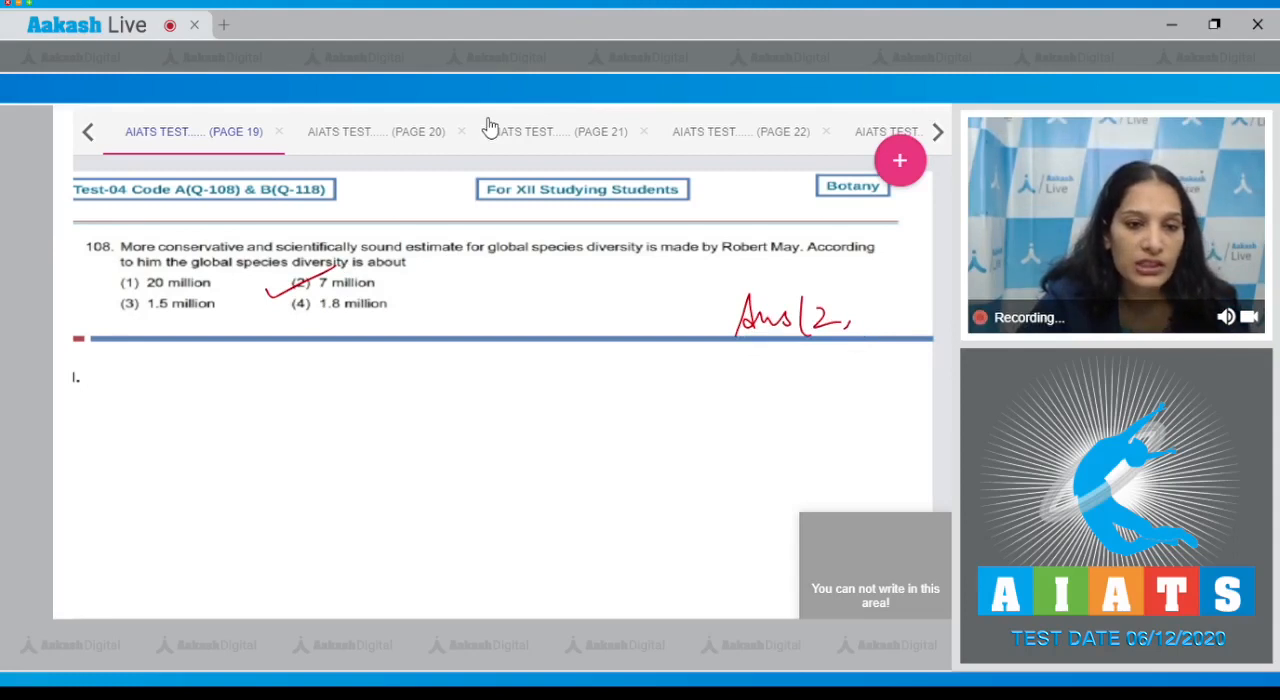
Label pie-chart sector B as algae and sector A as angiosperms for question 109
click(376, 132)
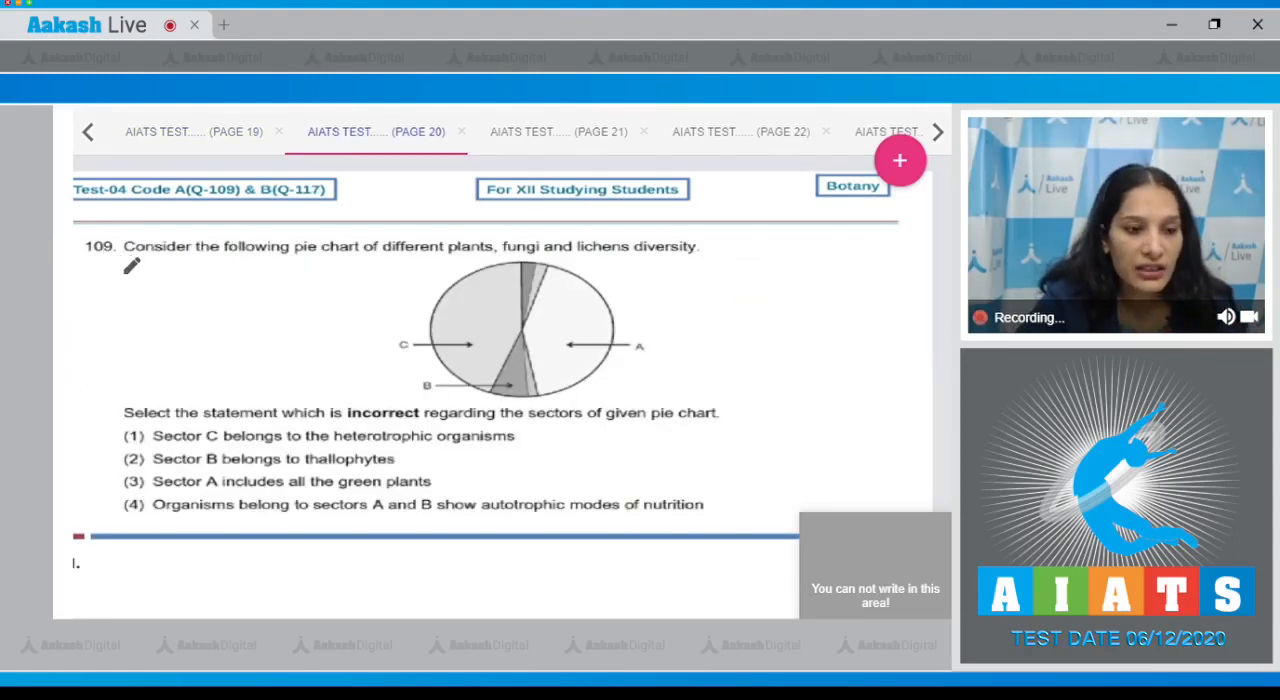
mouse_move(500, 260)
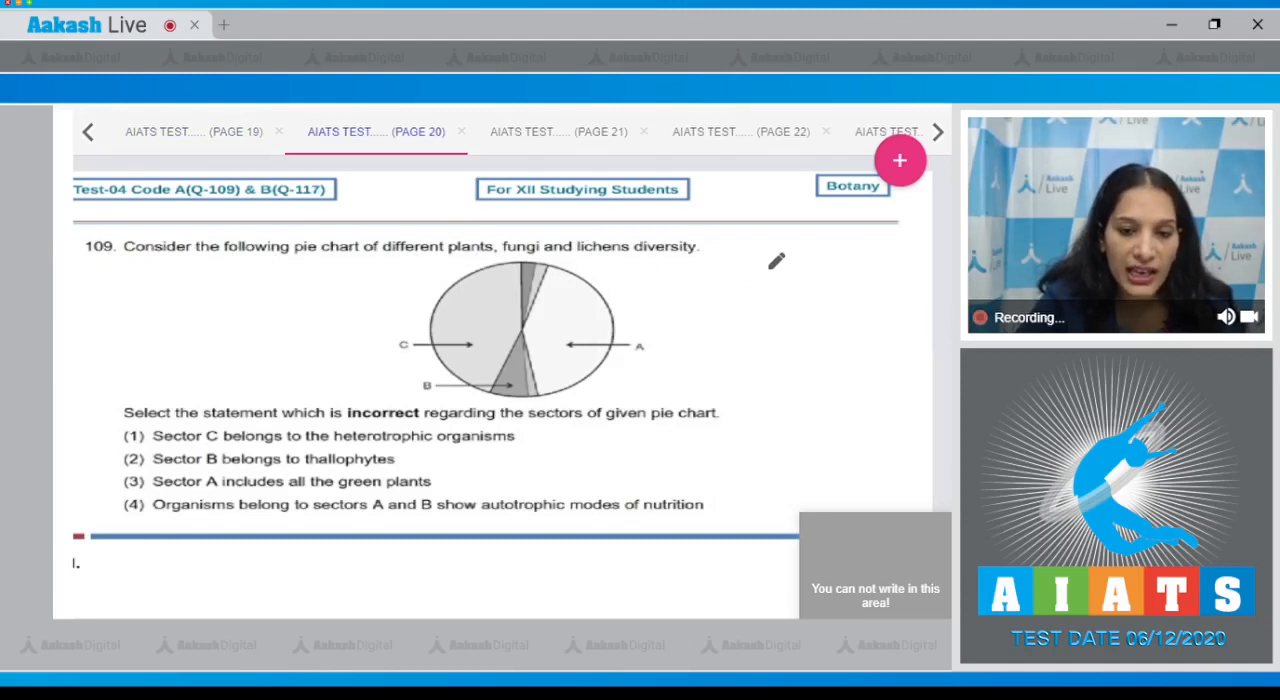
mouse_move(276, 416)
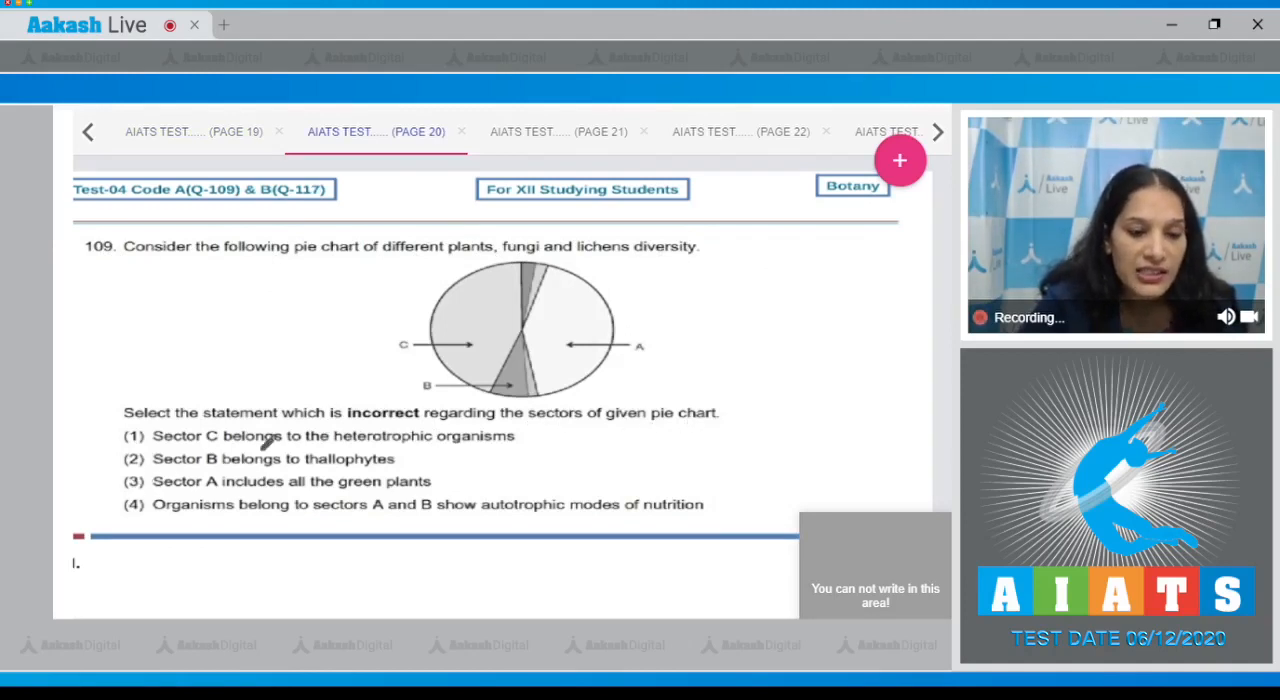
mouse_move(338, 316)
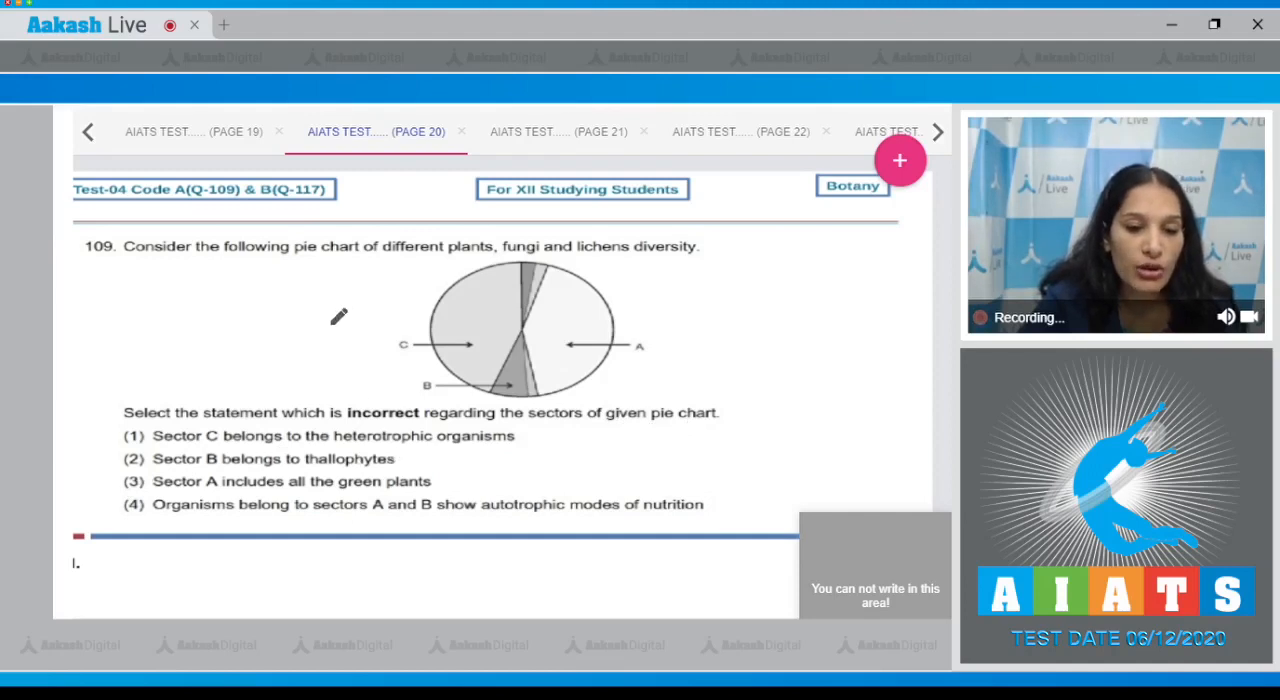
mouse_move(324, 342)
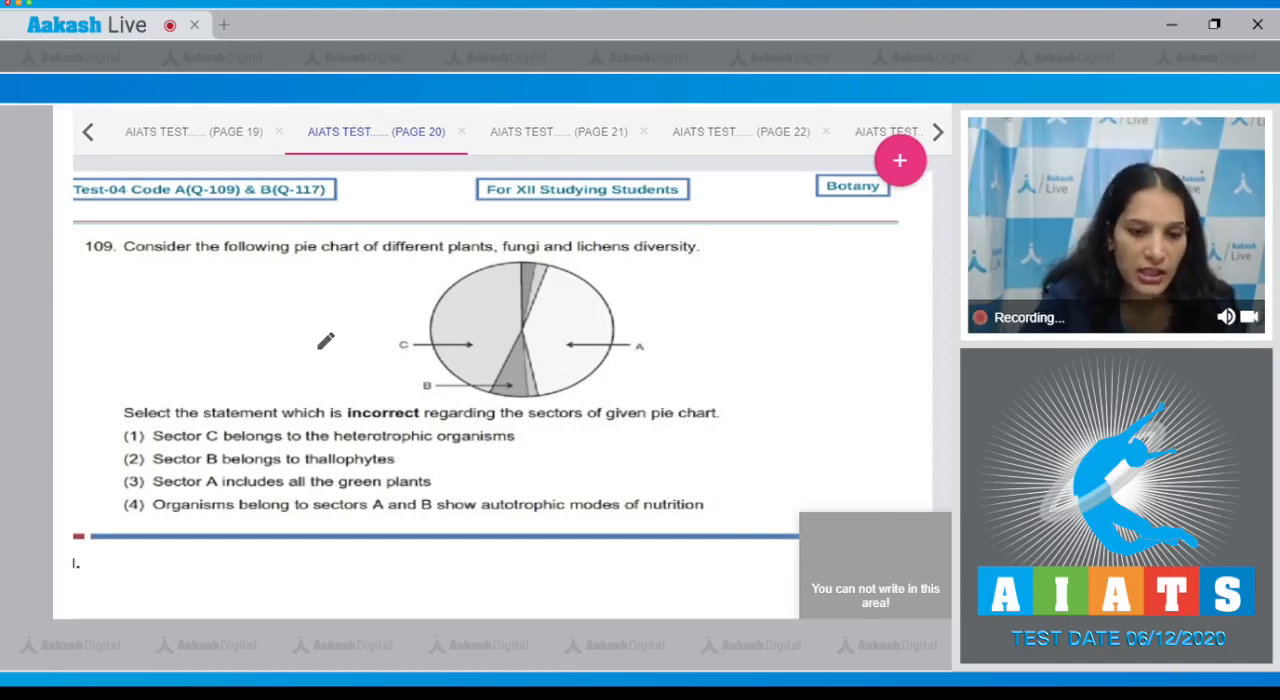
mouse_move(538, 448)
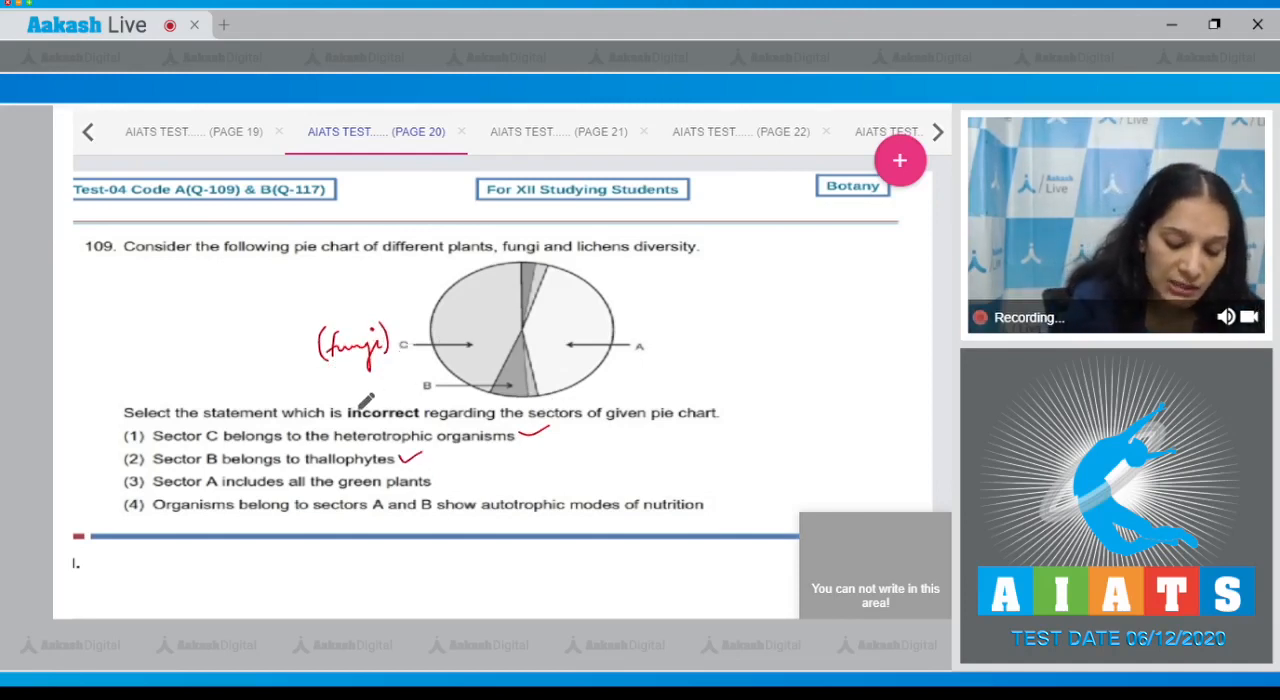
drag(344, 396, 396, 400)
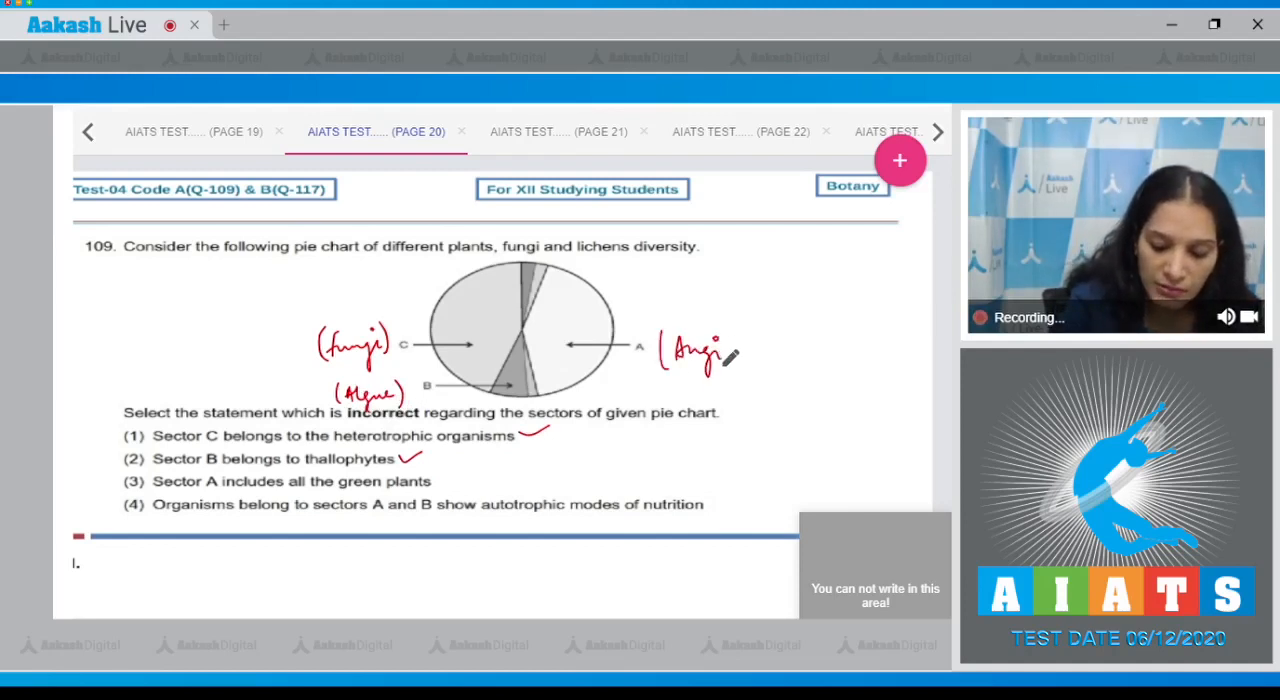
drag(730, 356, 796, 356)
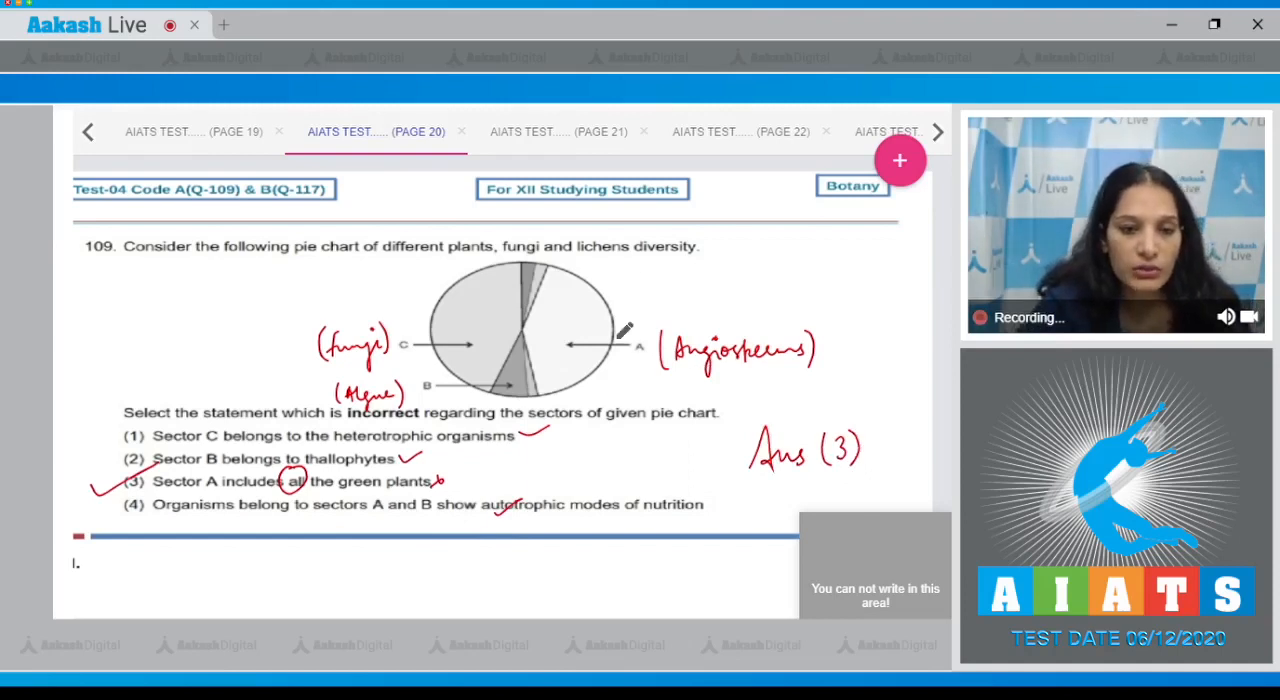
Note species counts 378, 427, 1300 under Amphibians and Birds and tick option (4)
click(558, 132)
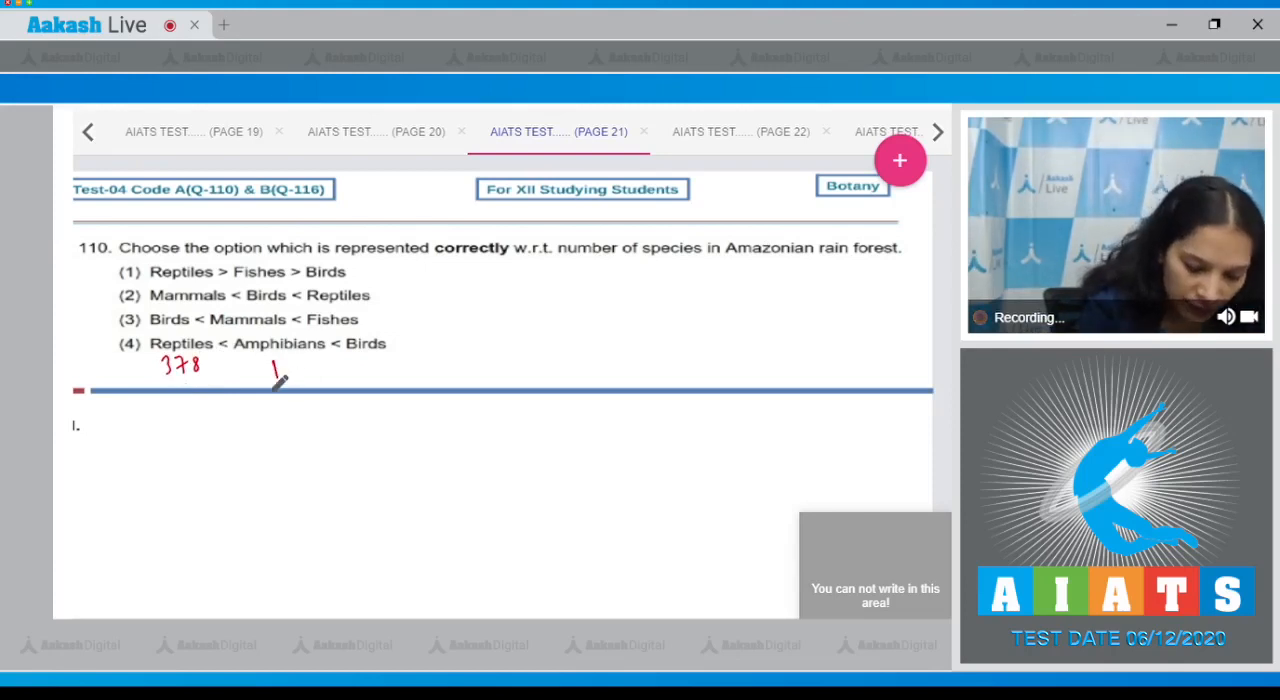
drag(270, 370, 304, 364)
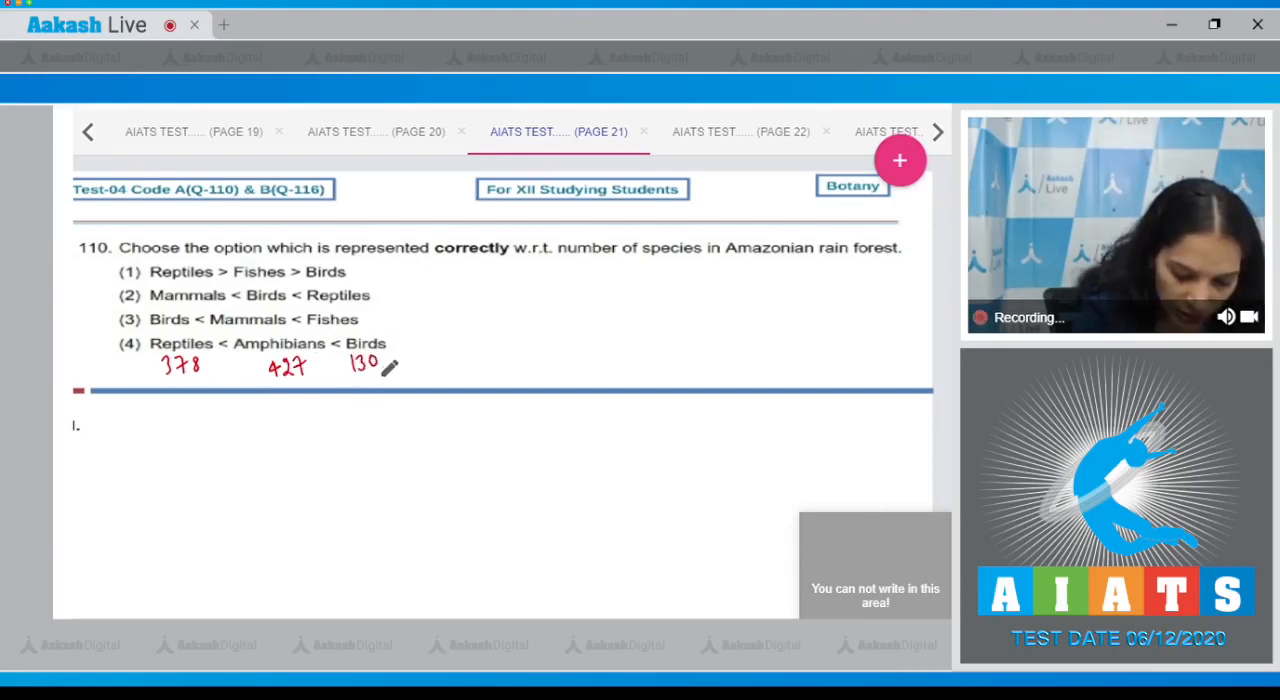
drag(376, 360, 384, 364)
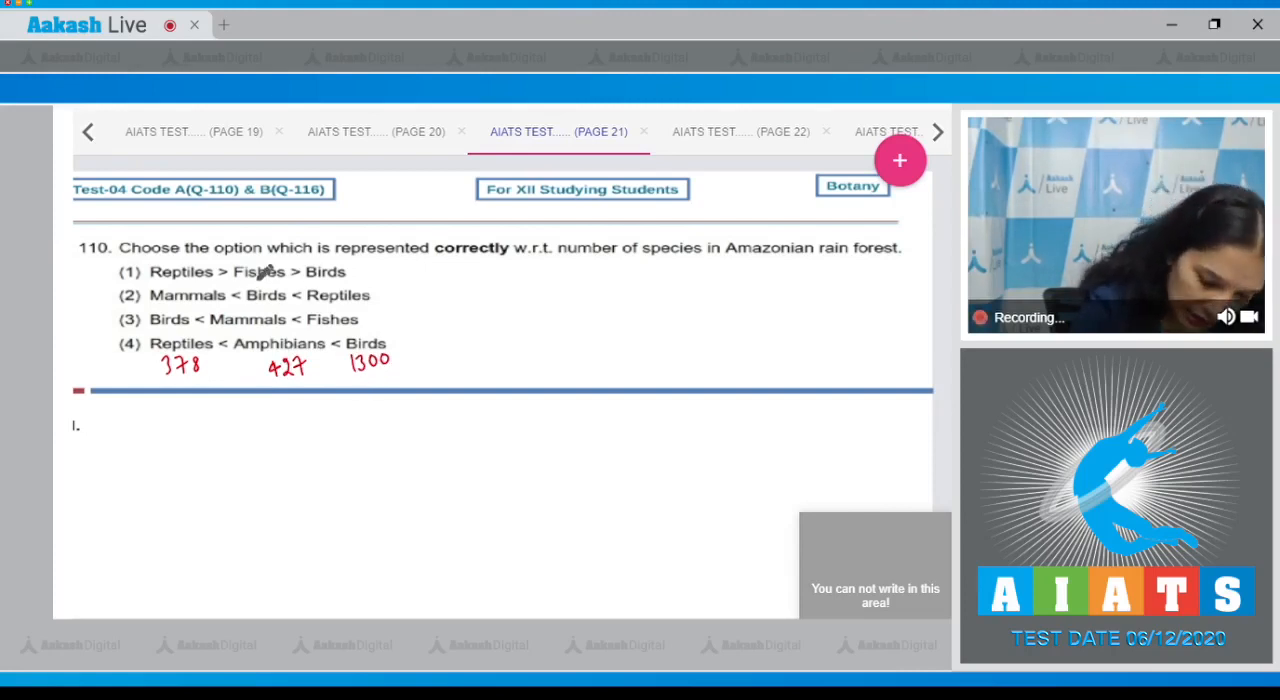
drag(264, 264, 300, 268)
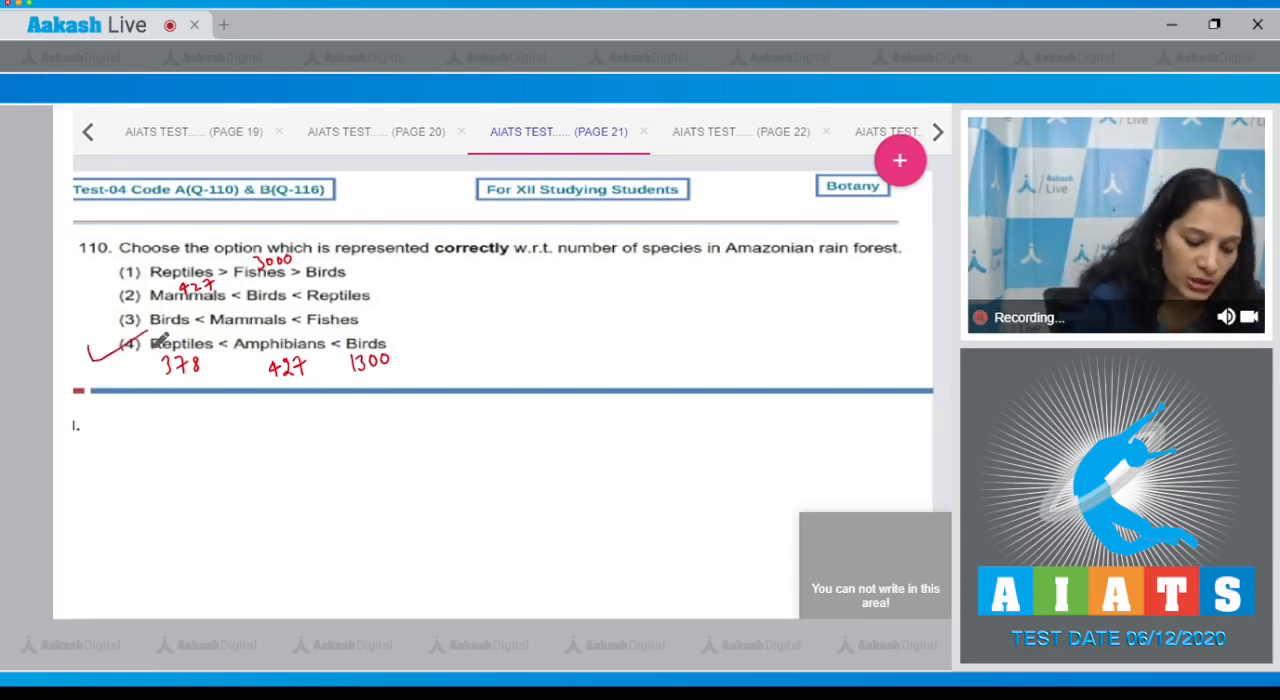
Write 'Ans (4)' beside the options of question 110
drag(730, 360, 850, 360)
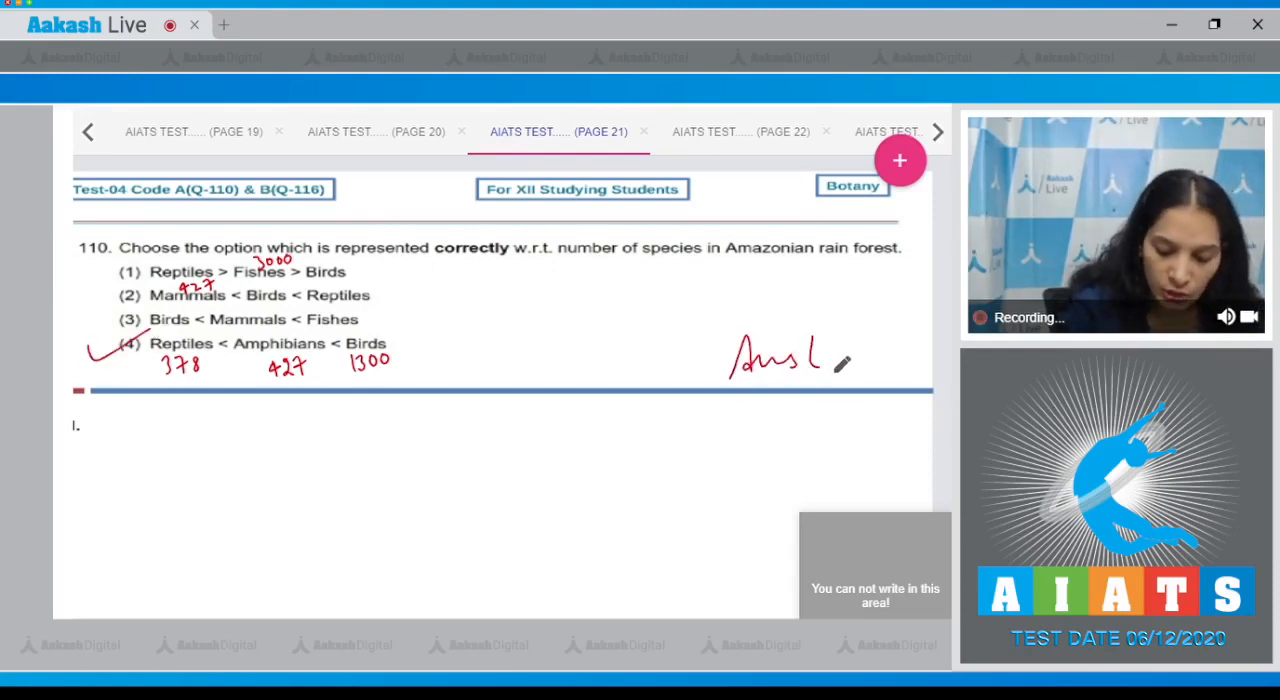
drag(824, 356, 860, 360)
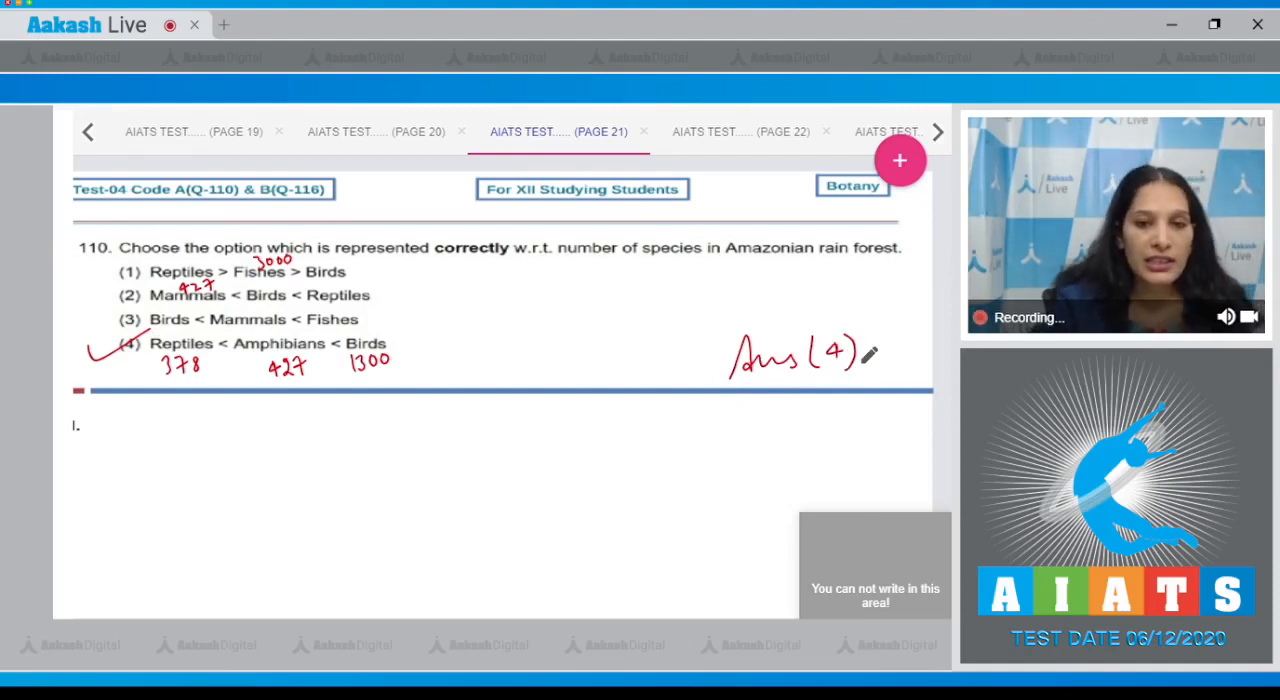